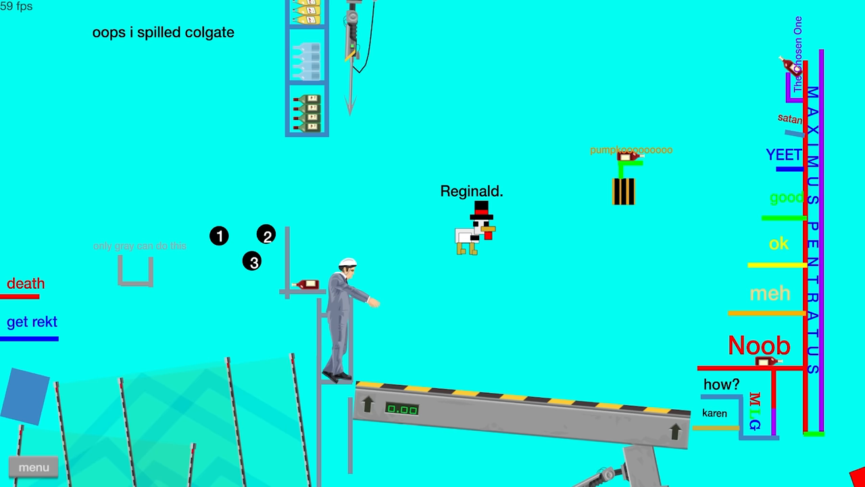
mouse_move(711, 464)
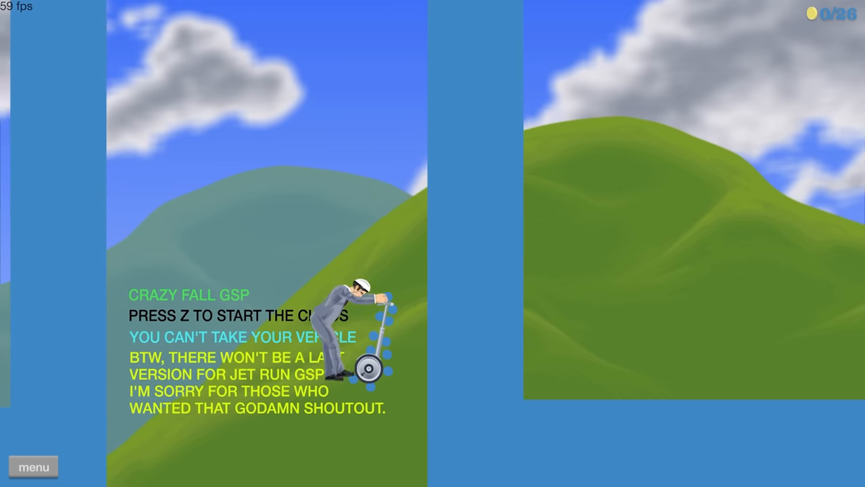
Start the Crazy Fall GSP level with Z and ride the segway to the flag
key("z")
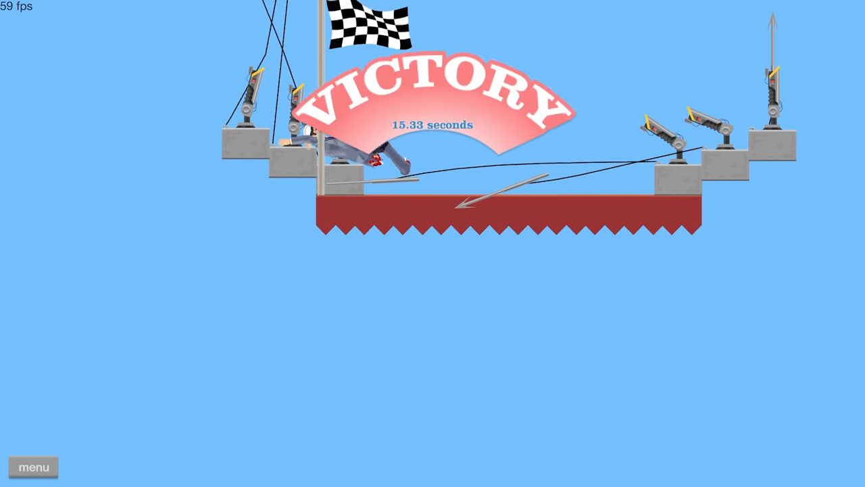
Leave the finished Rope Swing?! Victory screen for the next level
left_click(34, 466)
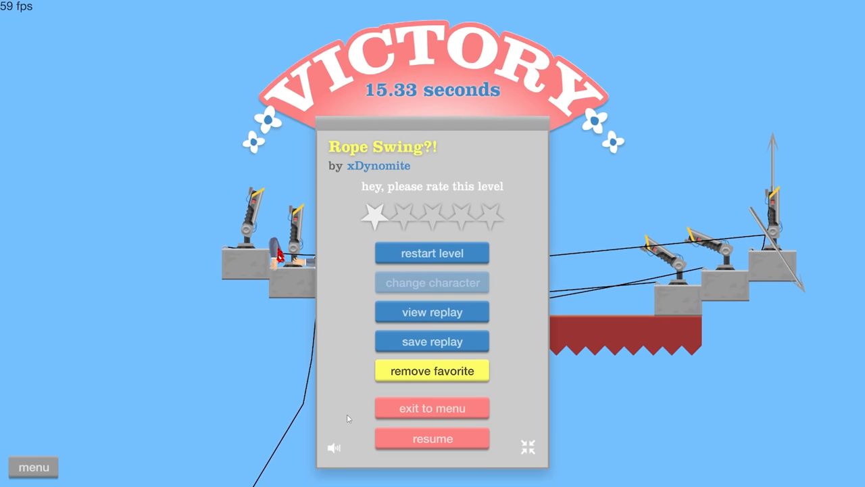
left_click(431, 438)
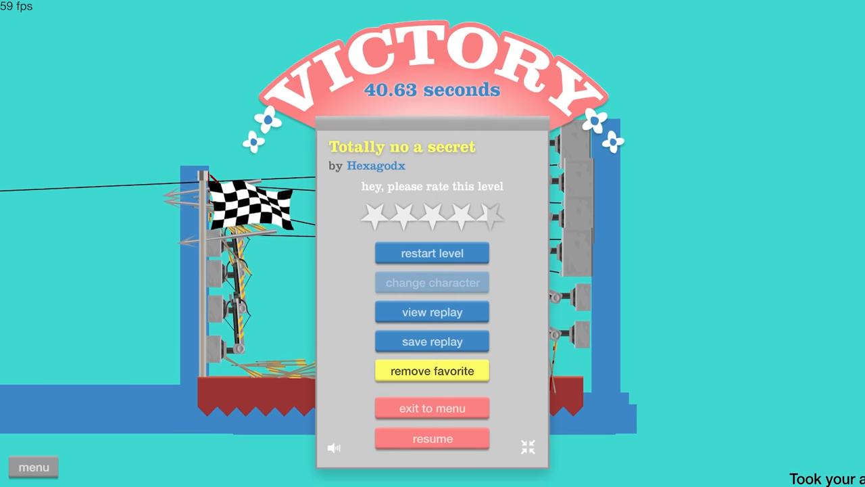
Leave the Totally no a secret Victory screen (40.63 s) for the next level
left_click(432, 438)
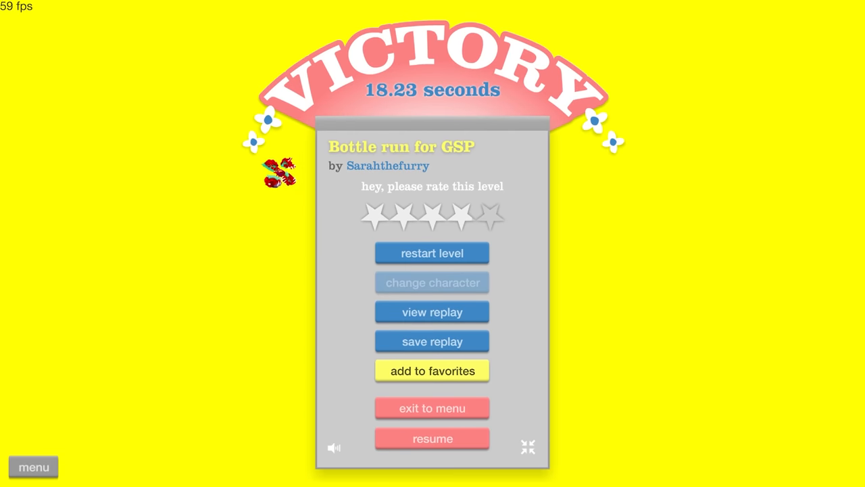
Leave the Bottle run for GSP Victory screen (18.23 s) to load the ball-fall level
left_click(432, 437)
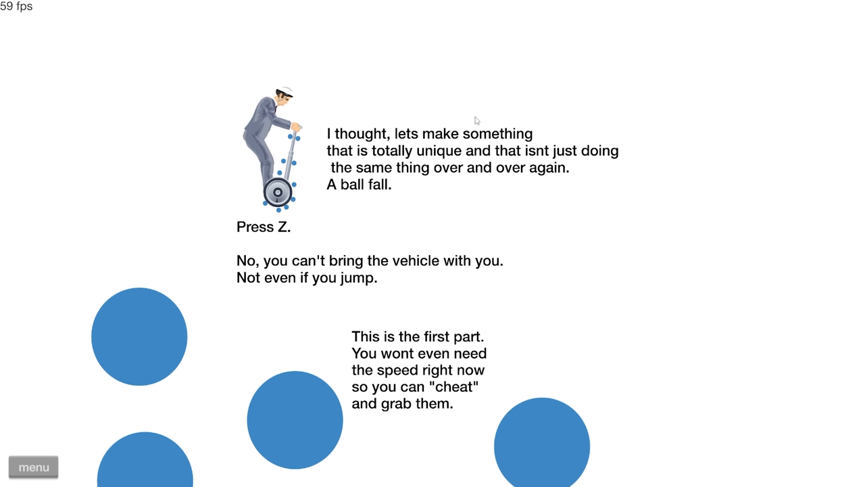
Eject the rider from his segway in the ball-fall level with Z
key("z")
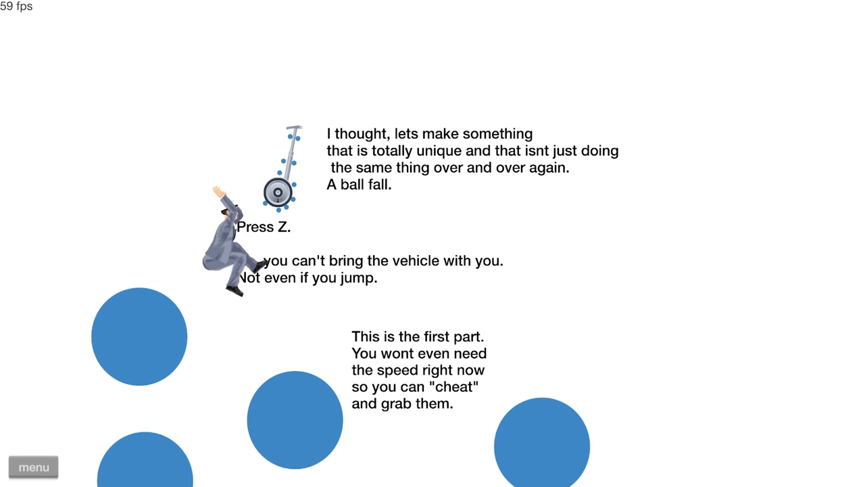
key("z")
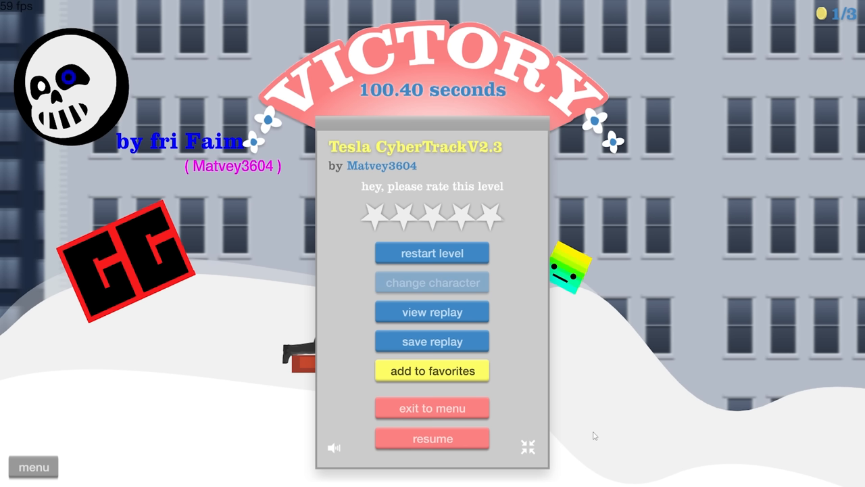
mouse_move(599, 425)
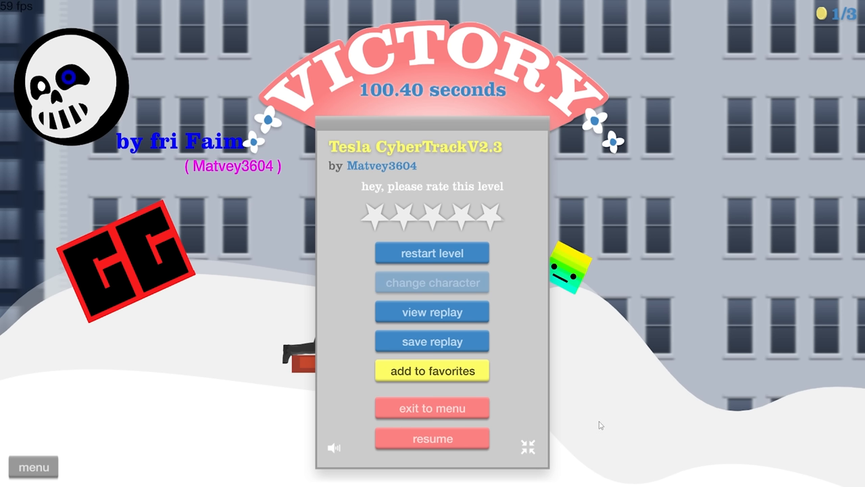